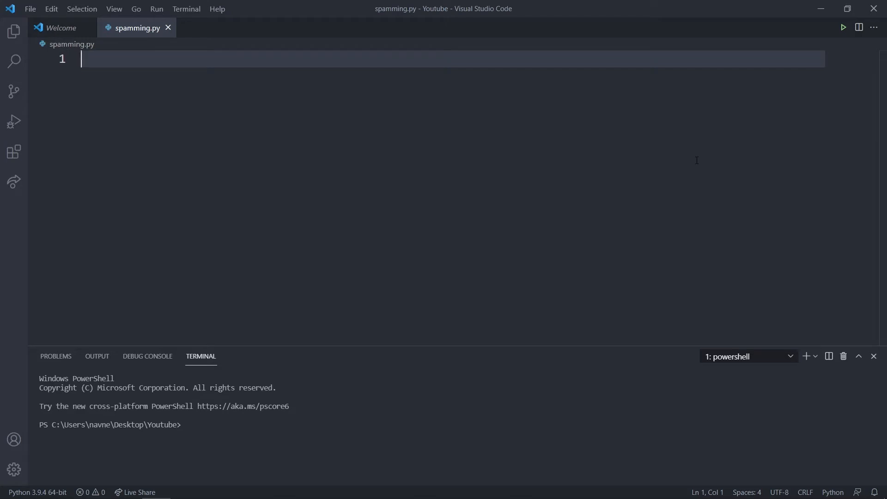
pyautogui.moveTo(485, 190)
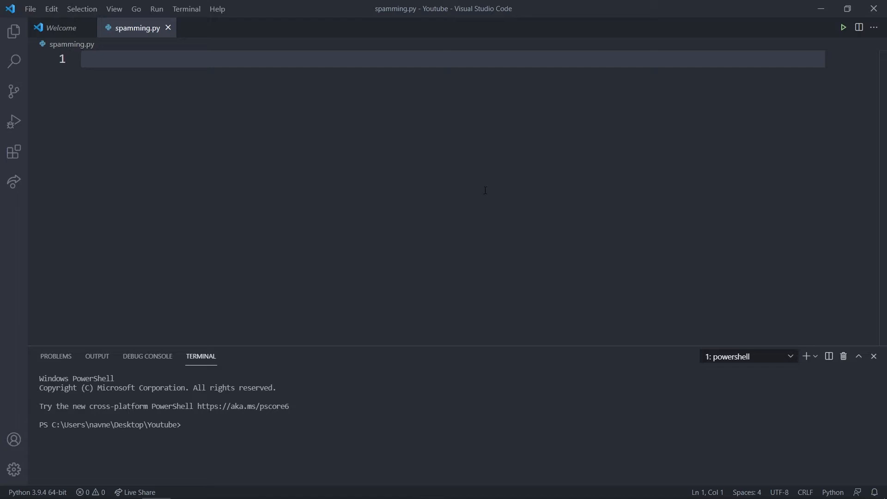
pyautogui.moveTo(32, 42)
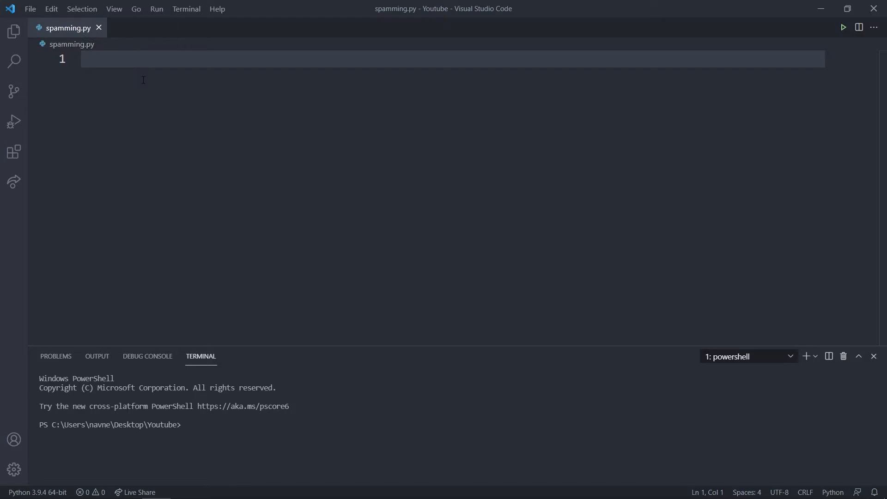
pyautogui.moveTo(33, 33)
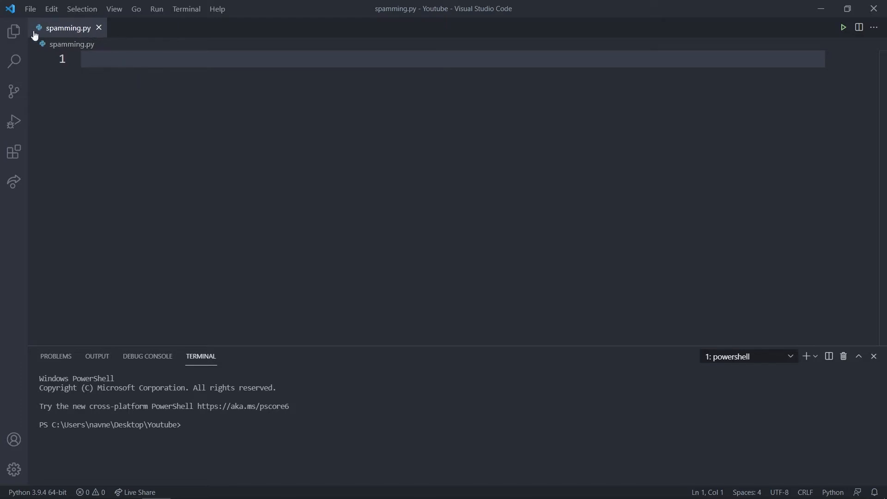
# Step: Run 'pip install pyautogui' in the terminal
pyautogui.write('imp')
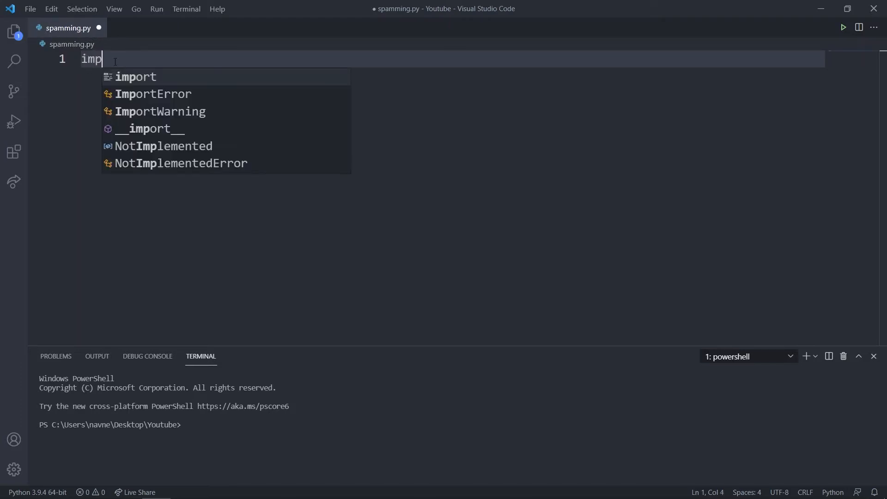
pyautogui.press('BackSpace')
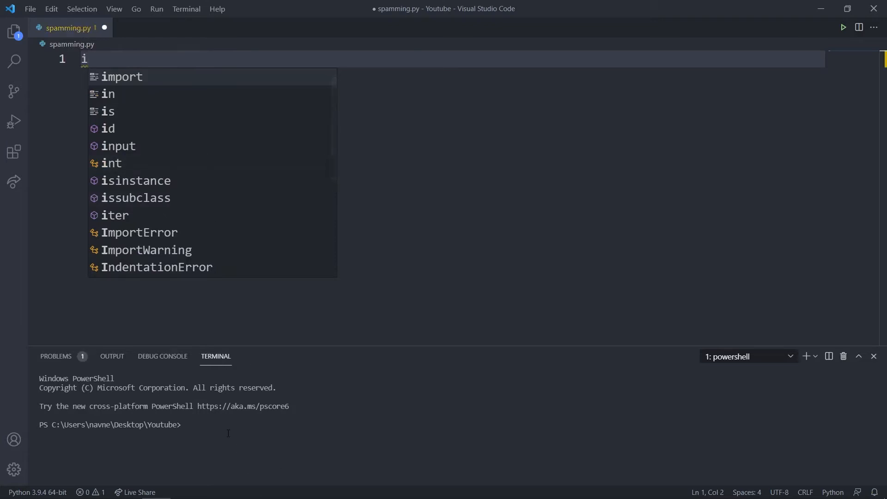
pyautogui.write('pip install')
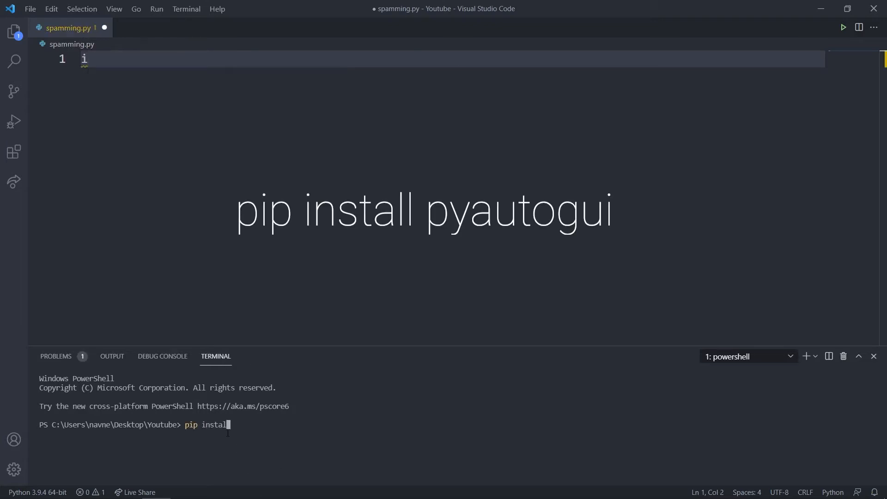
pyautogui.write('pyautogui')
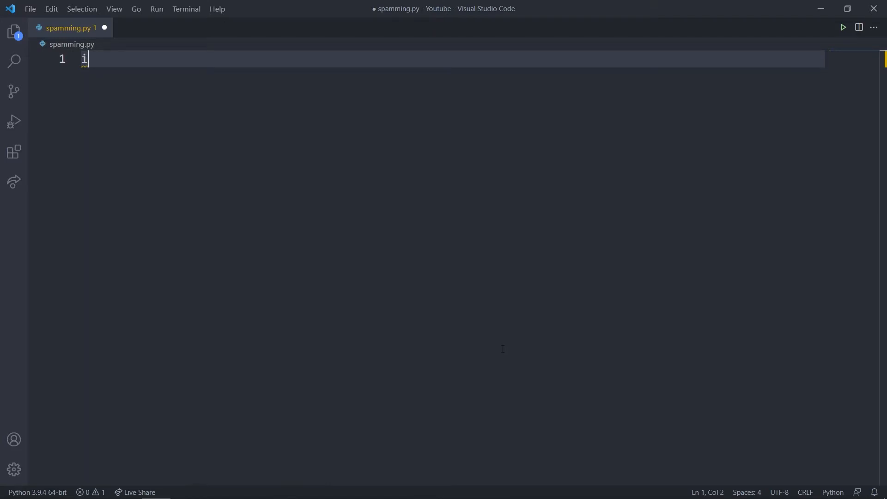
pyautogui.press('Backspace')
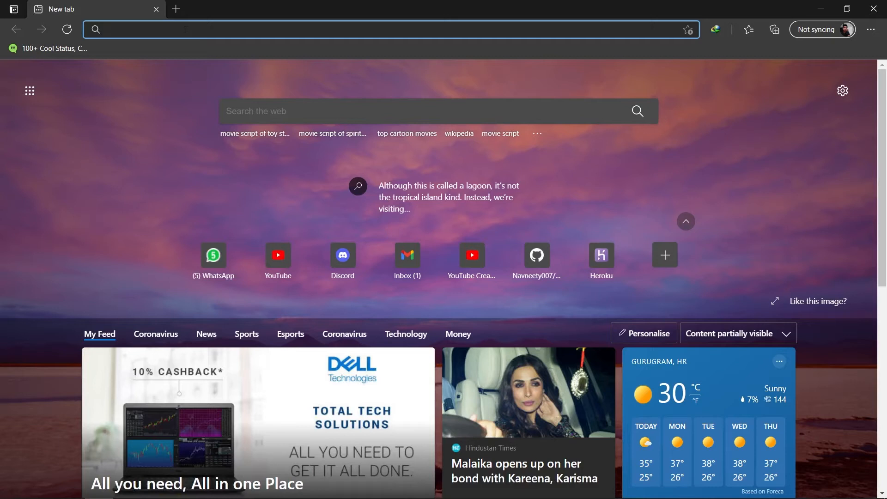
# Step: Search 'toy story script', open the Disney movie script result and select all its text
pyautogui.write('toy story script')
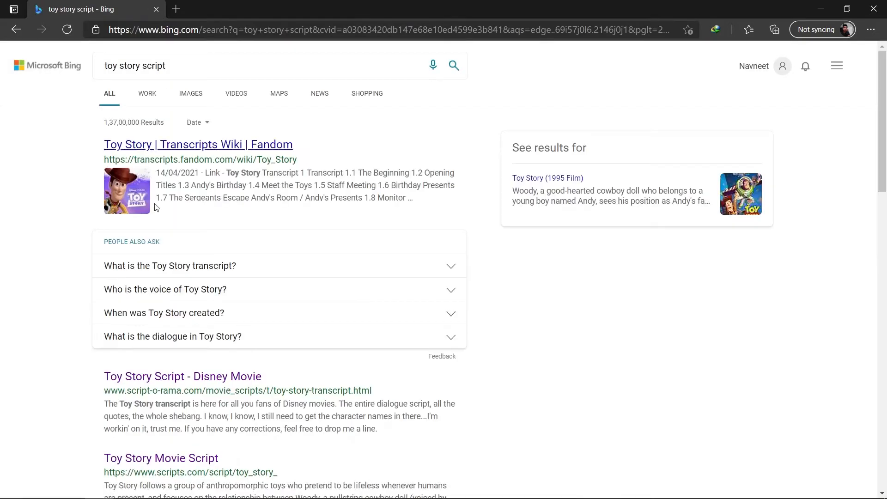
pyautogui.click(182, 376)
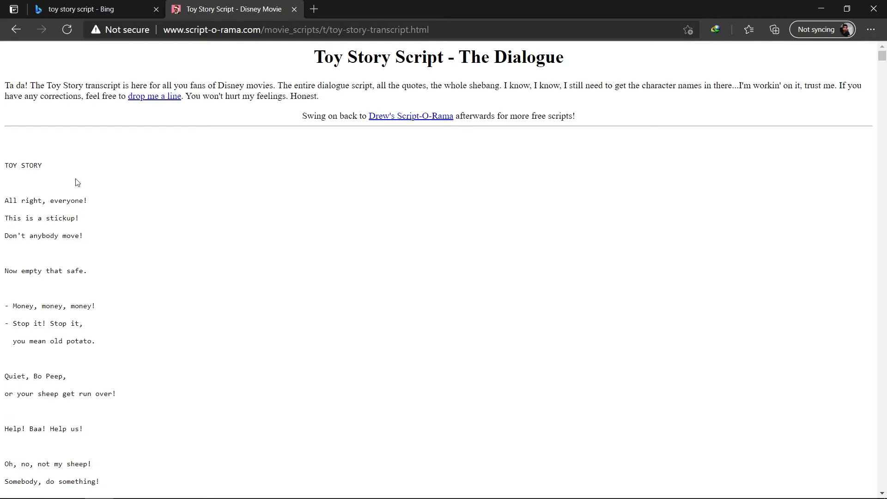
pyautogui.press('ctrl+a')
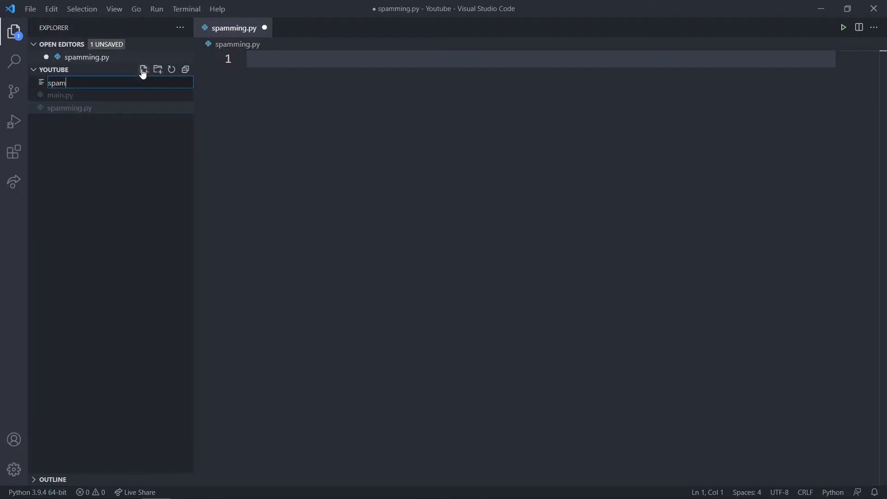
# Step: Confirm the new file's name as spam.txt
pyautogui.press('Enter')
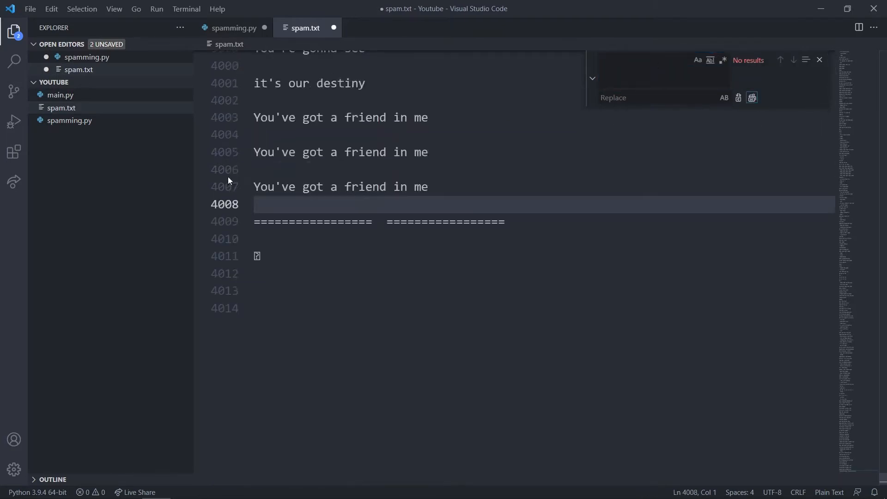
# Step: Delete the extra blank lines at the top of spam.txt
pyautogui.scroll(3)
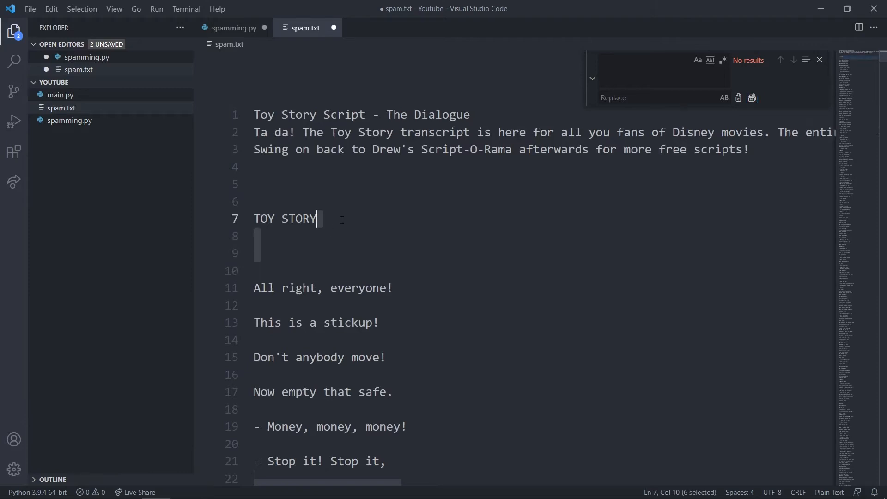
pyautogui.write('\\n')
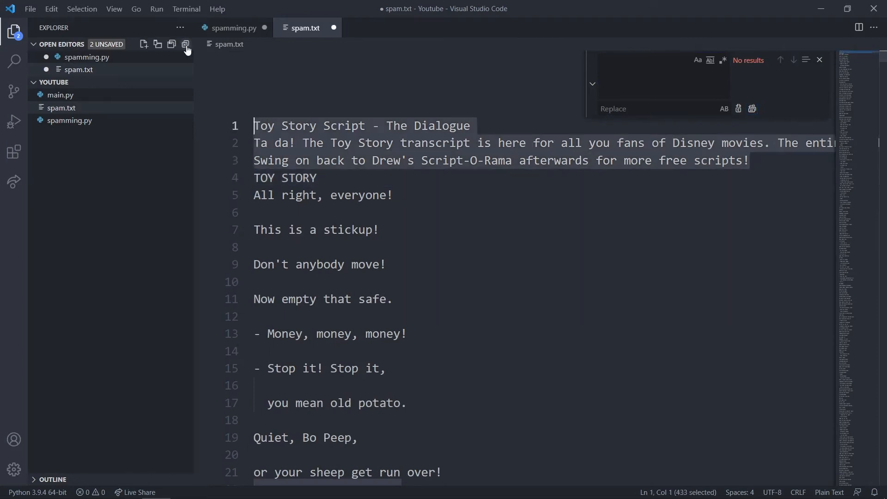
pyautogui.press('Delete')
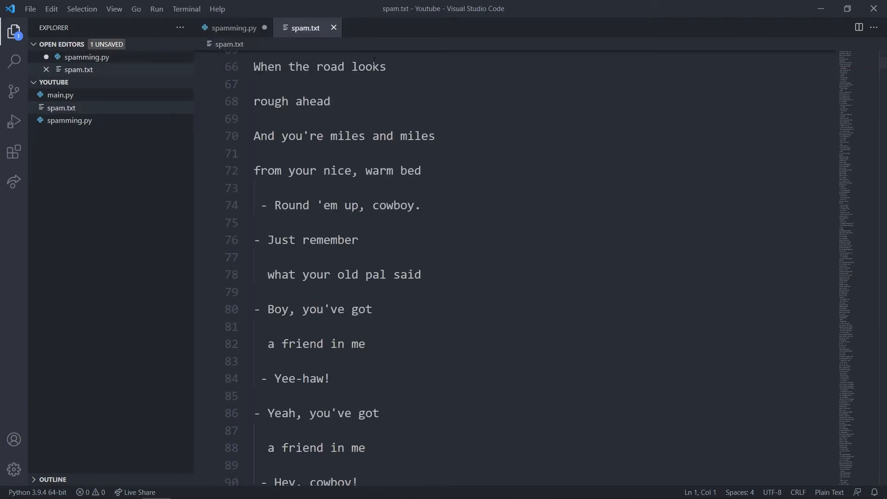
# Step: In spamming.py, write the import and a loop over open('spam.txt','r')
pyautogui.click(233, 27)
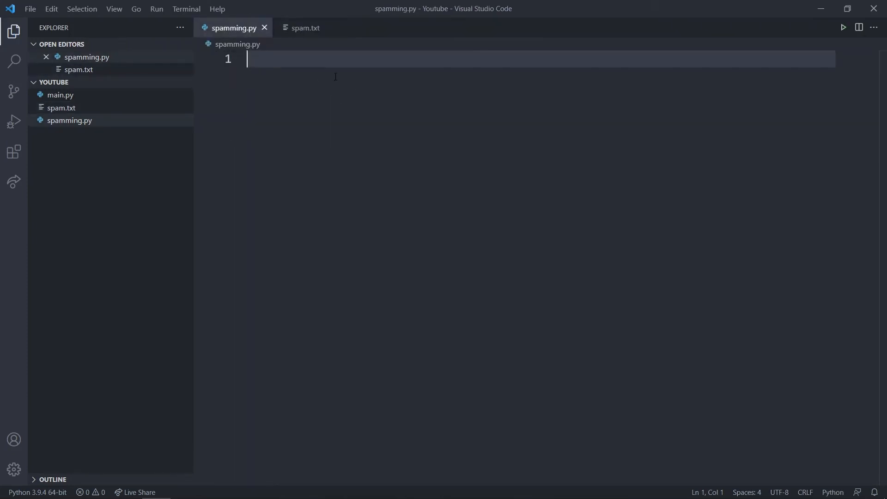
pyautogui.write('import pyautogui')
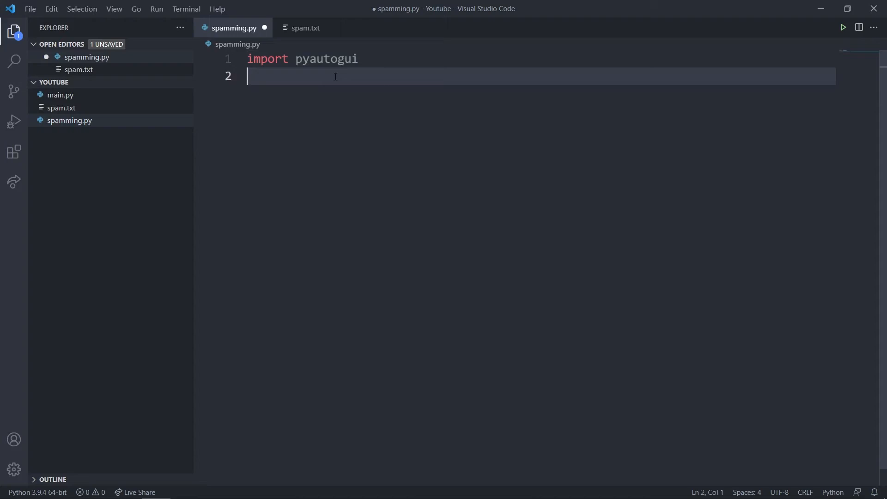
pyautogui.write('for o')
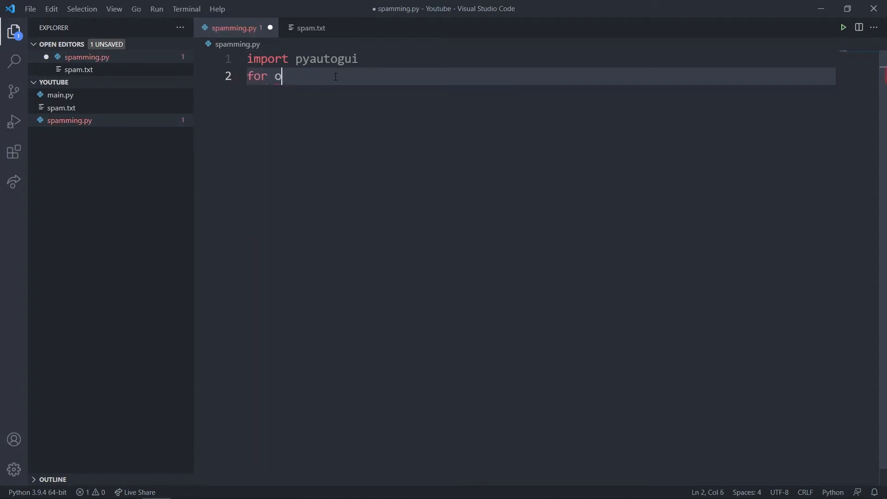
pyautogui.write('words in')
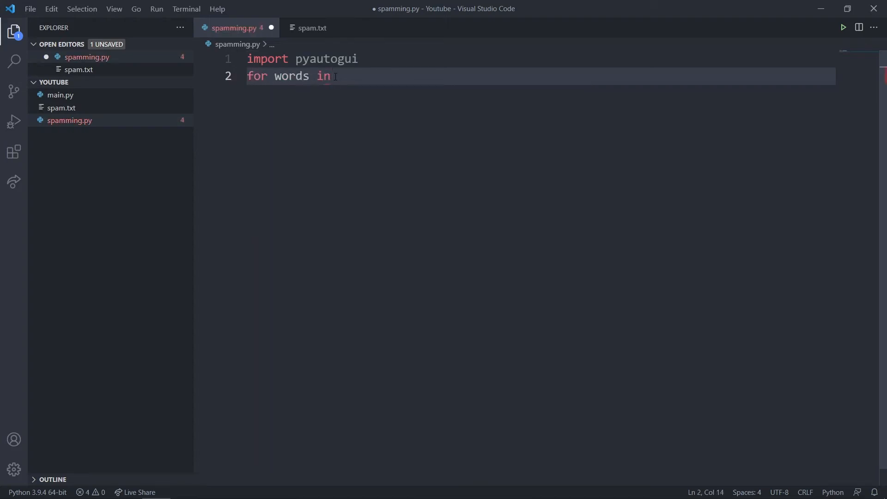
pyautogui.write('open')
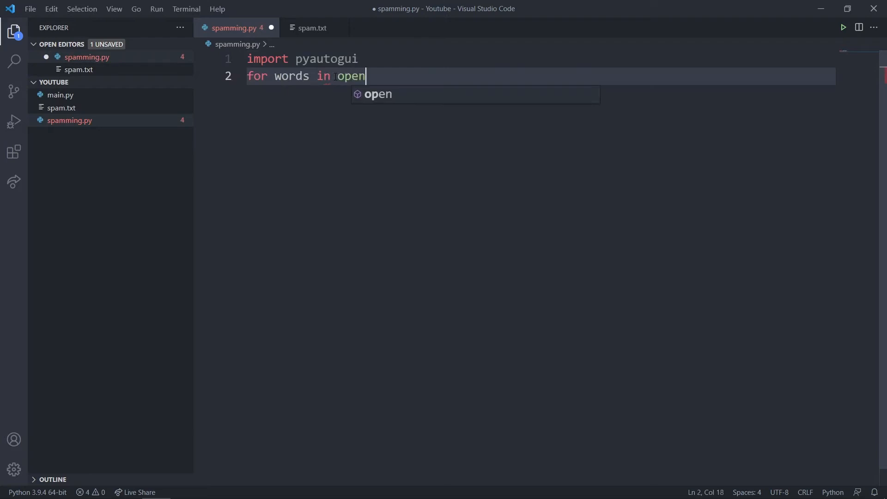
pyautogui.write('(')
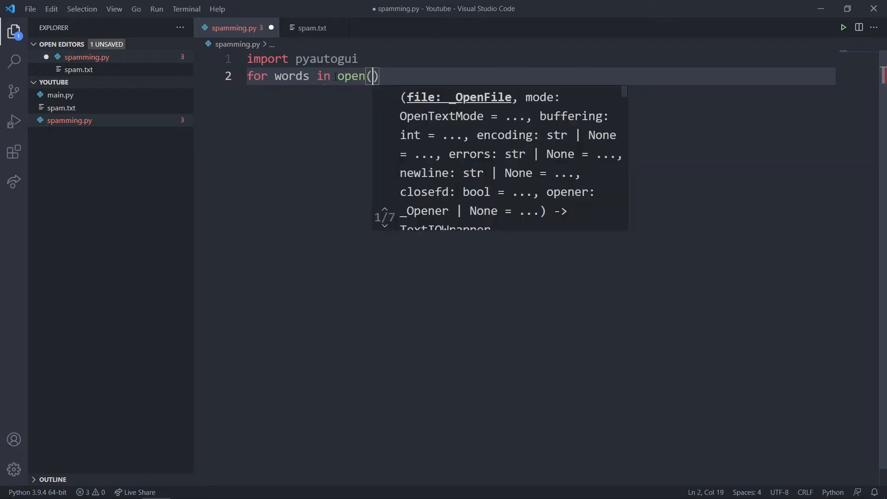
pyautogui.write("'spam.txt'")
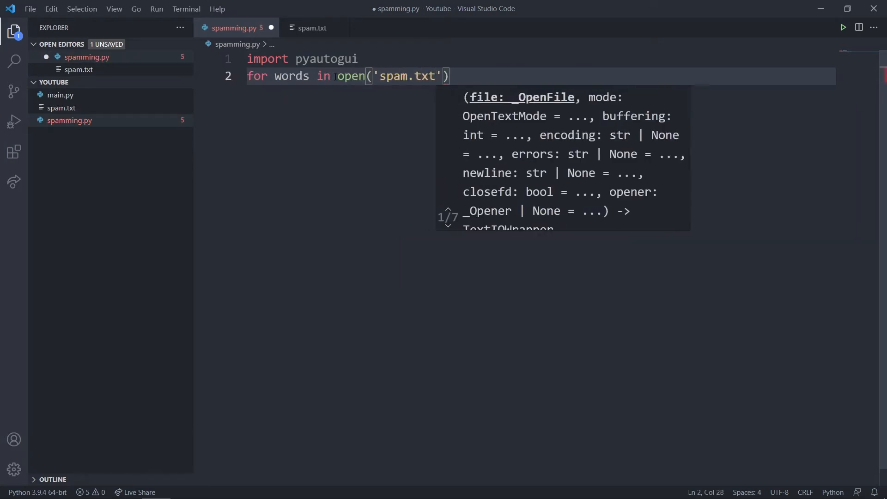
pyautogui.write(",'r'")
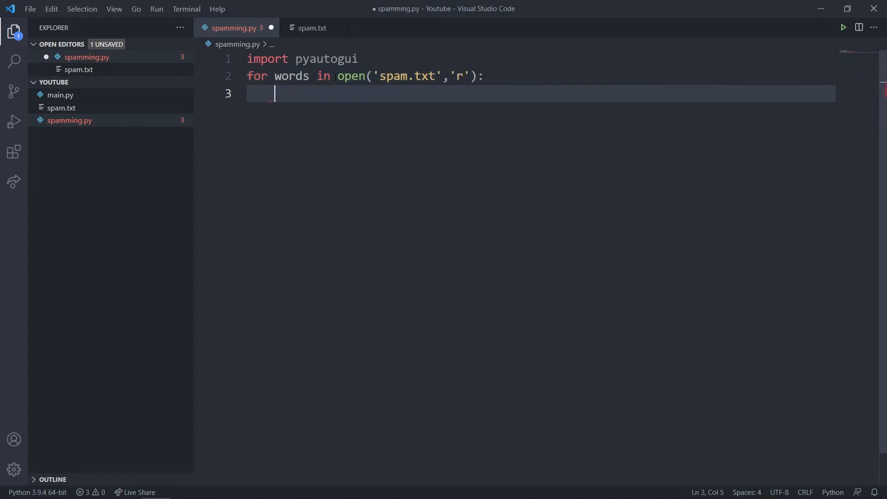
# Step: Add pyautogui.typewrite(words) and pyautogui.press('enter') inside the loop
pyautogui.write('py')
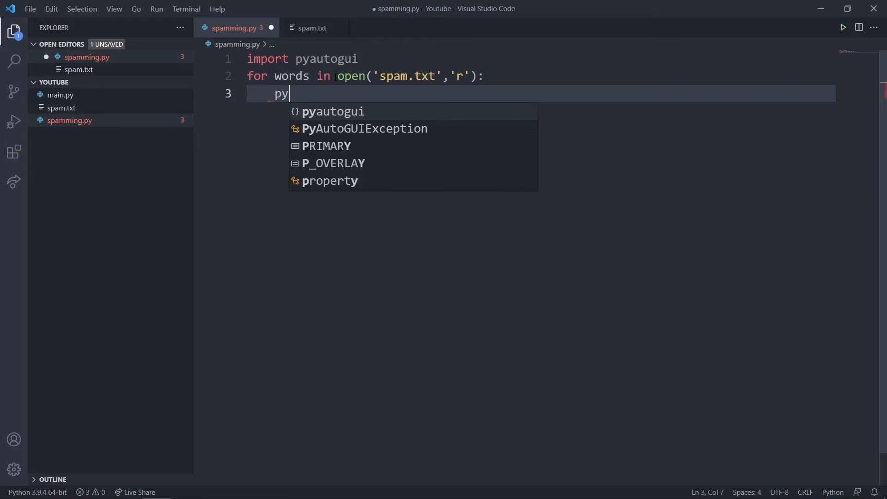
pyautogui.write('autogui.t')
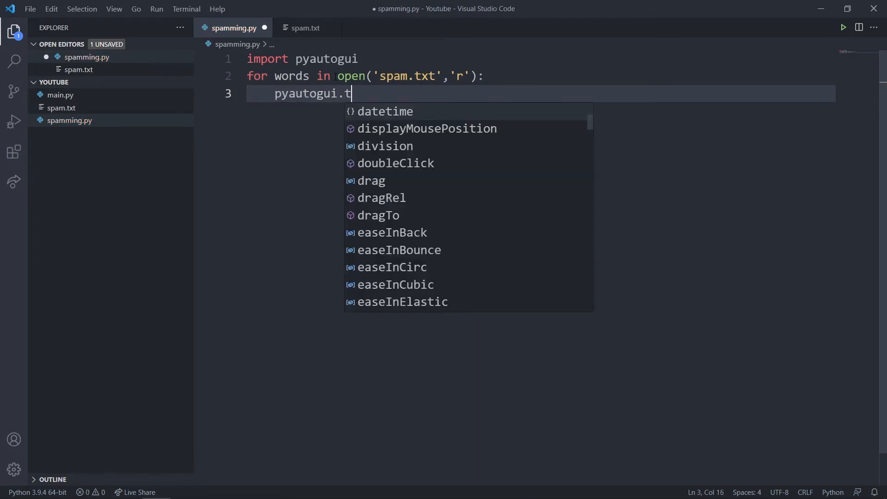
pyautogui.write('ypewrite(words)')
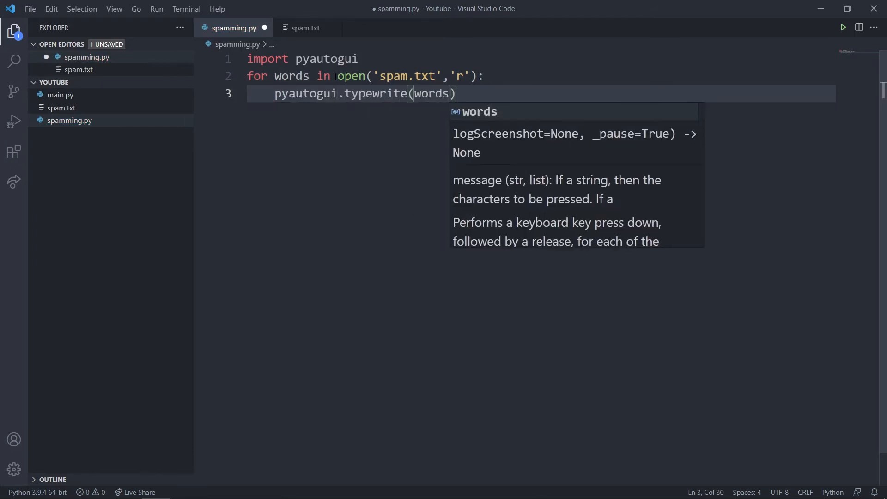
pyautogui.write("pyautogui.press('ent")
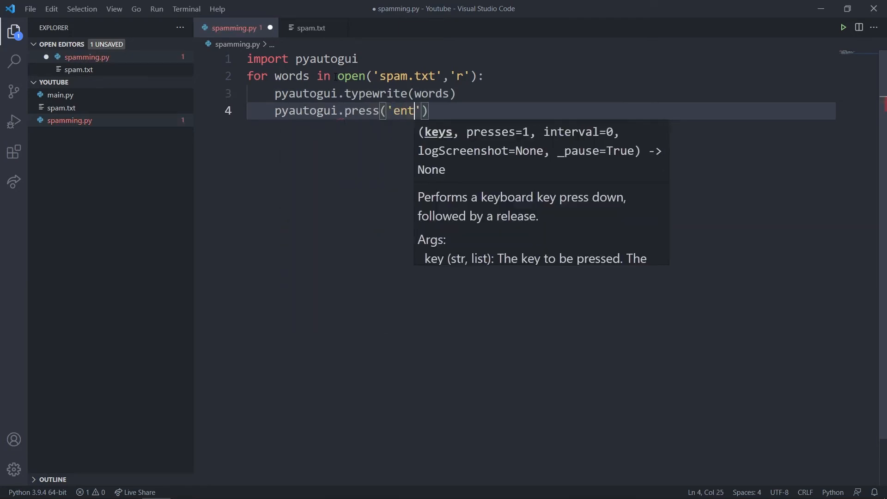
pyautogui.write('er')
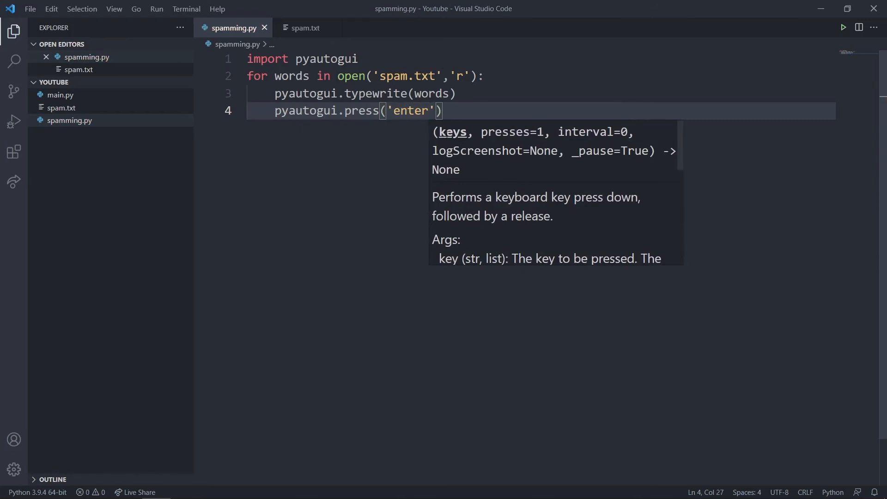
pyautogui.click(453, 111)
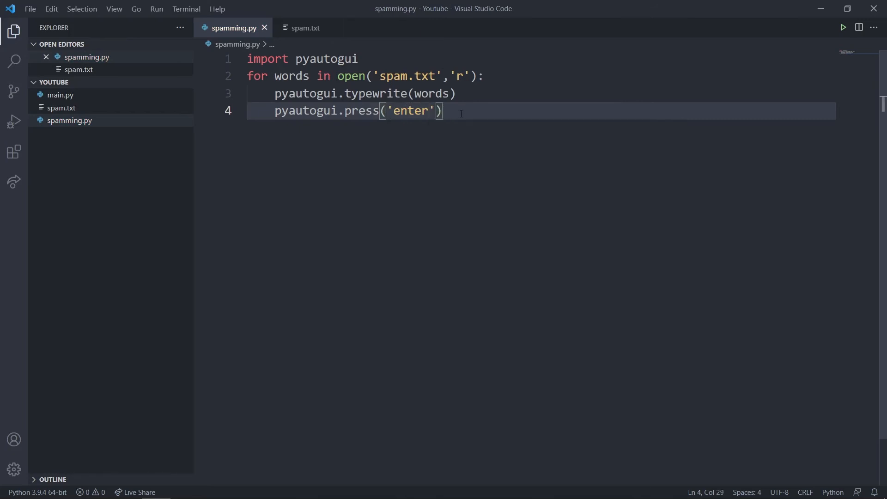
pyautogui.moveTo(394, 189)
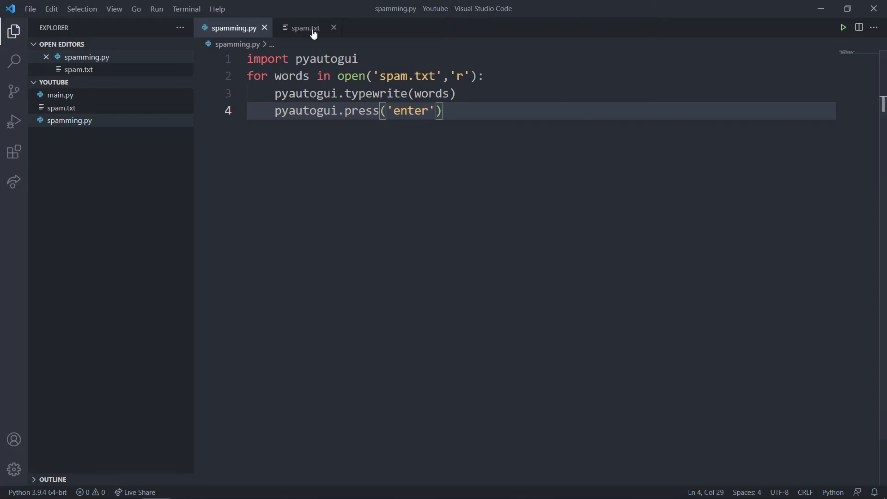
pyautogui.click(304, 27)
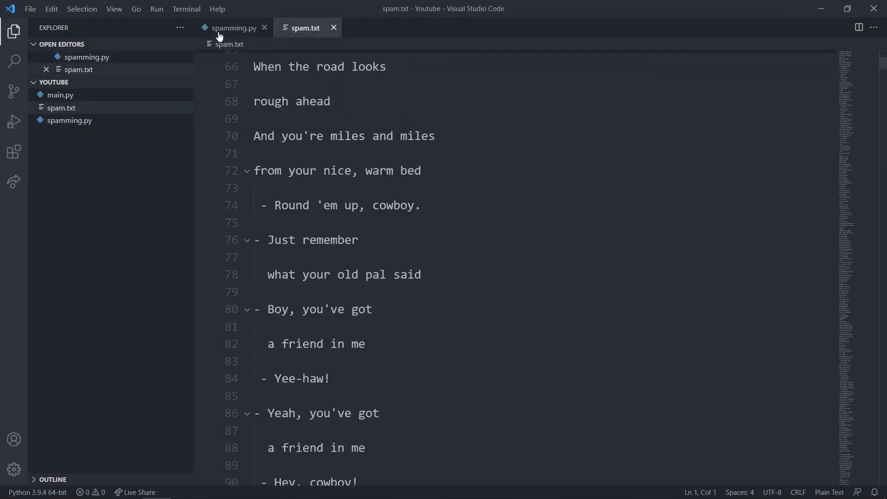
pyautogui.click(232, 28)
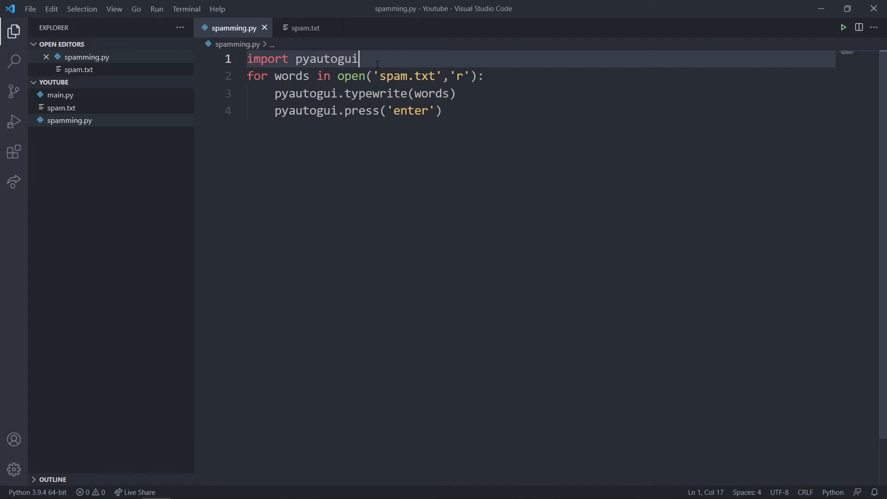
pyautogui.write(',tikme')
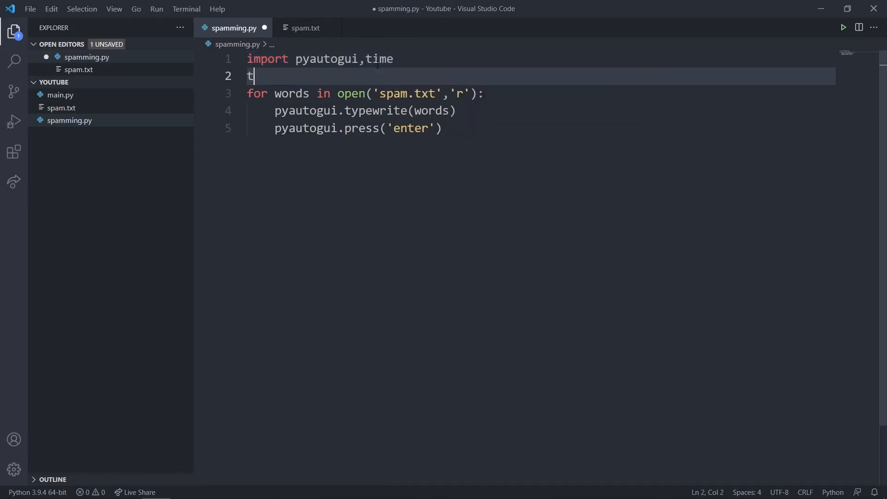
# Step: Add a time.sleep(2) line before the loop and save spamming.py
pyautogui.write('ime.sleep')
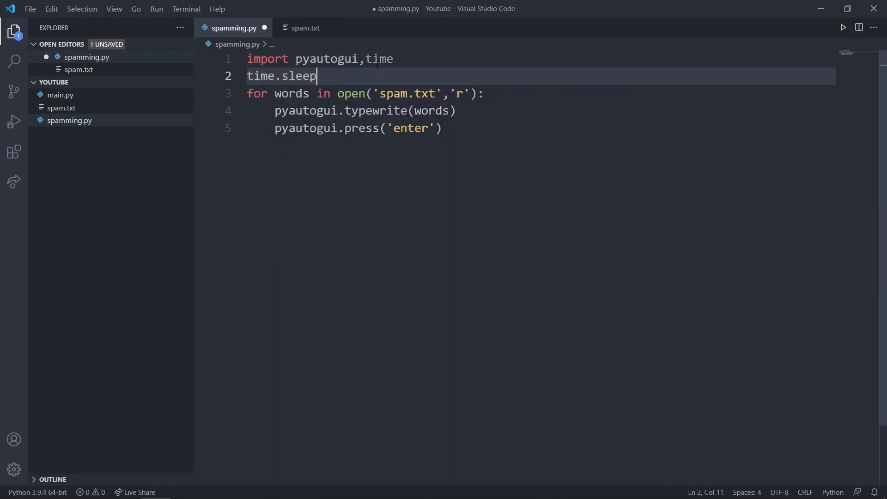
pyautogui.write('(2)')
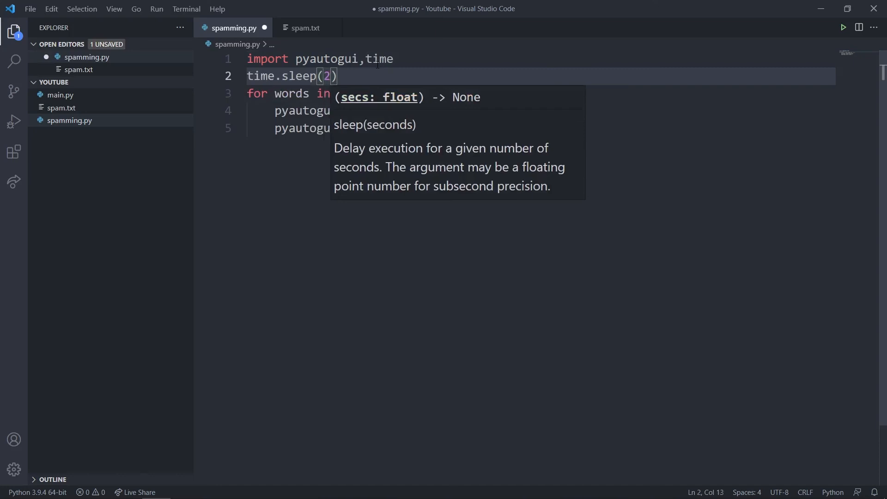
pyautogui.press('ctrl+s')
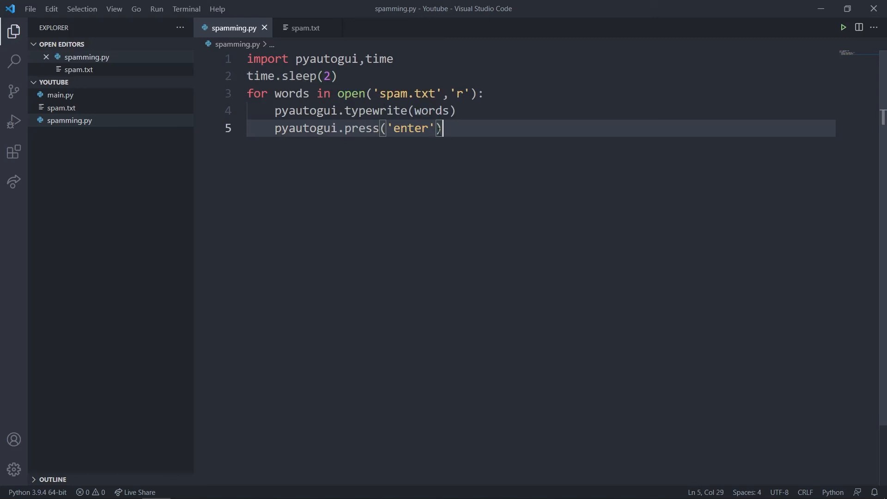
pyautogui.moveTo(323, 19)
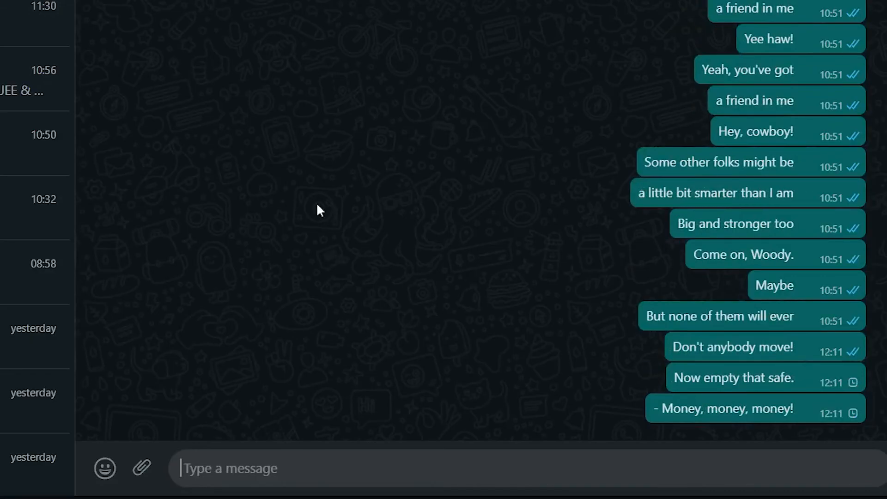
# Step: Scroll down the WhatsApp chat as the Toy Story lines arrive as separate messages
pyautogui.scroll(-3)
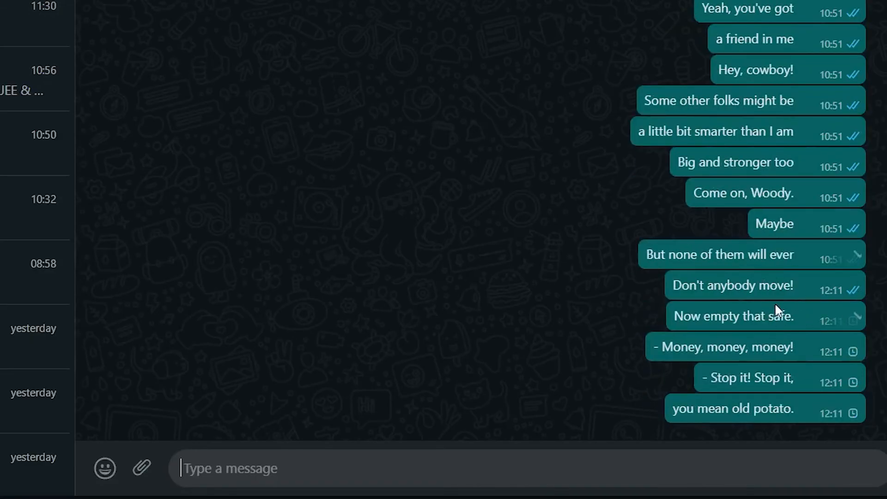
pyautogui.scroll(-3)
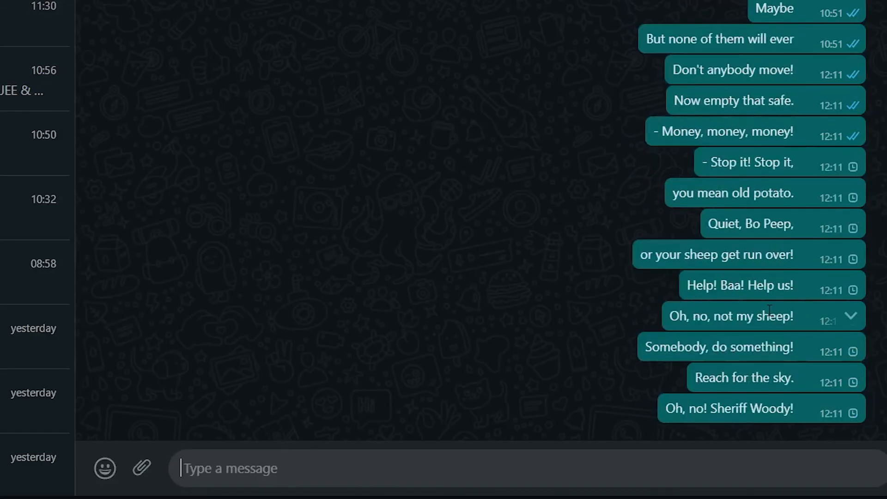
pyautogui.scroll(-3)
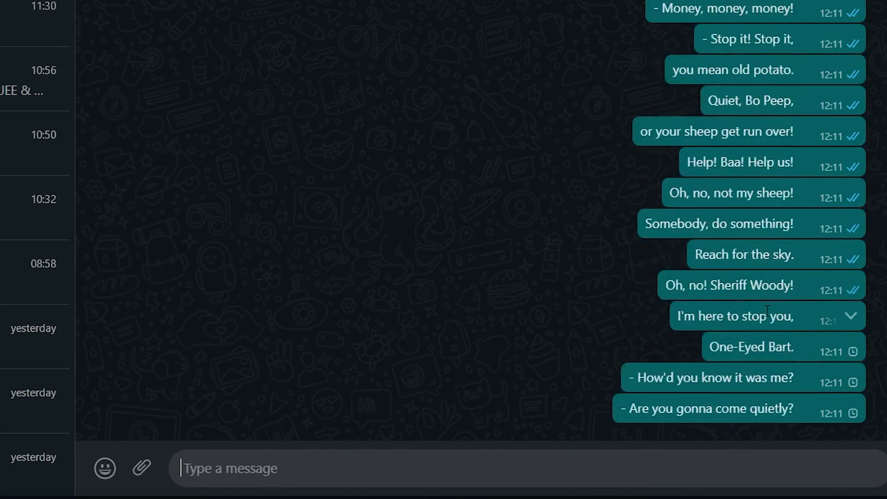